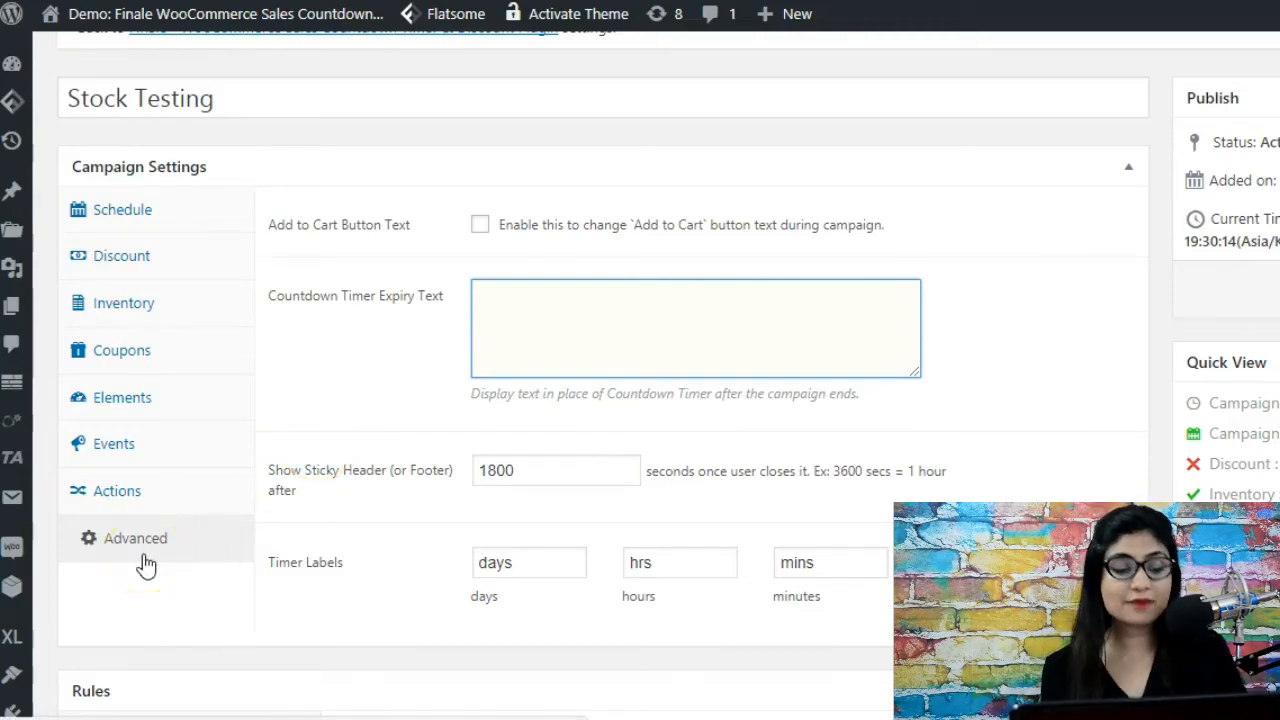
mouse_move(365, 330)
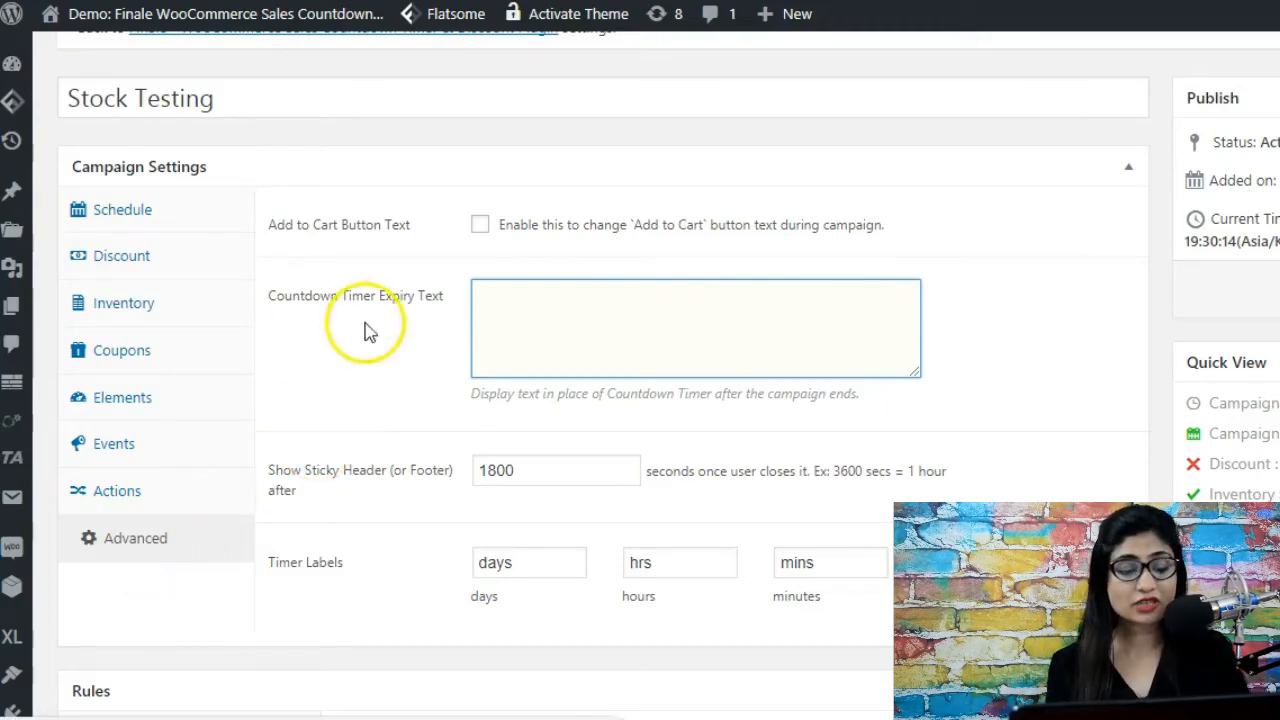
Enable the Add to Cart Button Text override and replace 'Get it now' with 'Unlock Savings- Add to Cart'
click(695, 327)
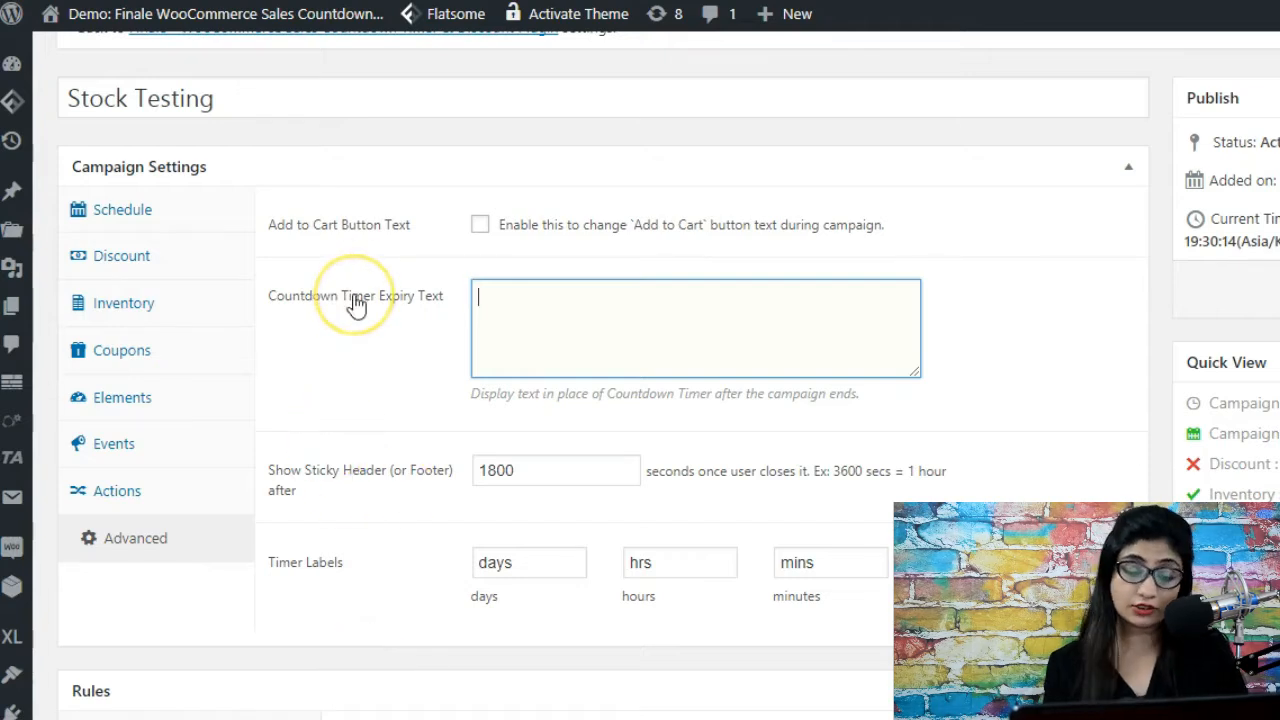
mouse_move(383, 270)
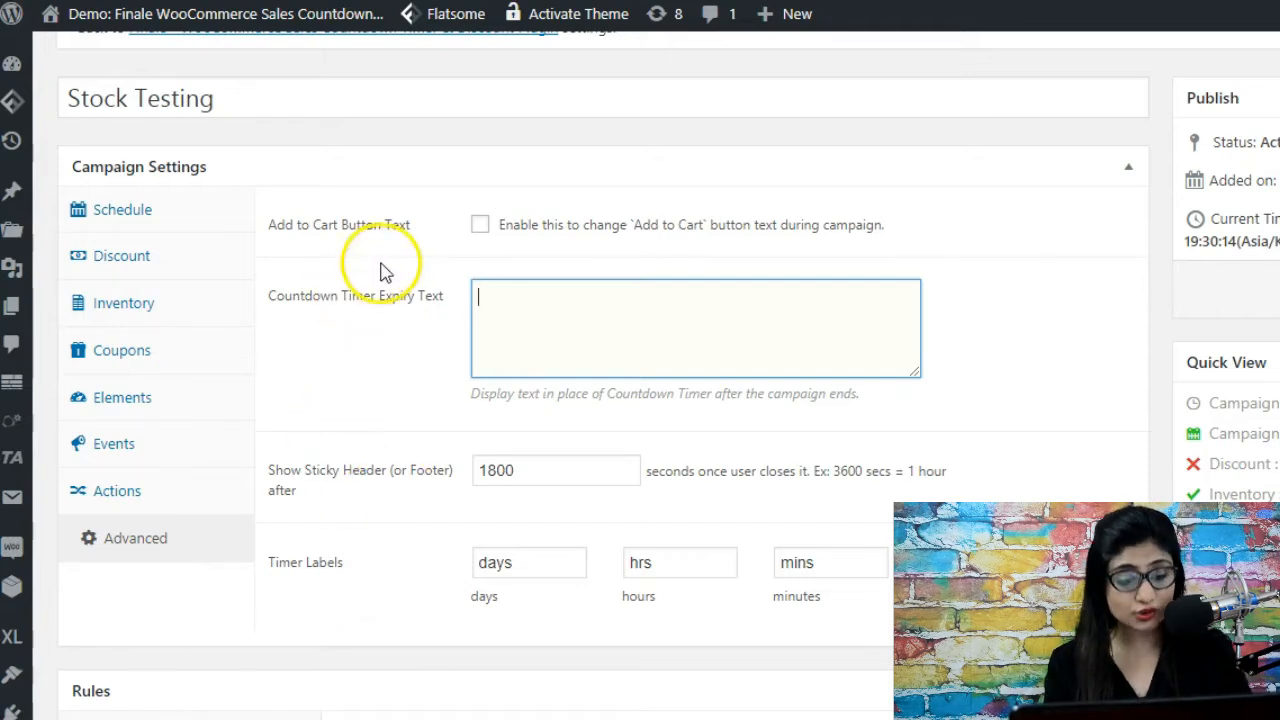
click(480, 224)
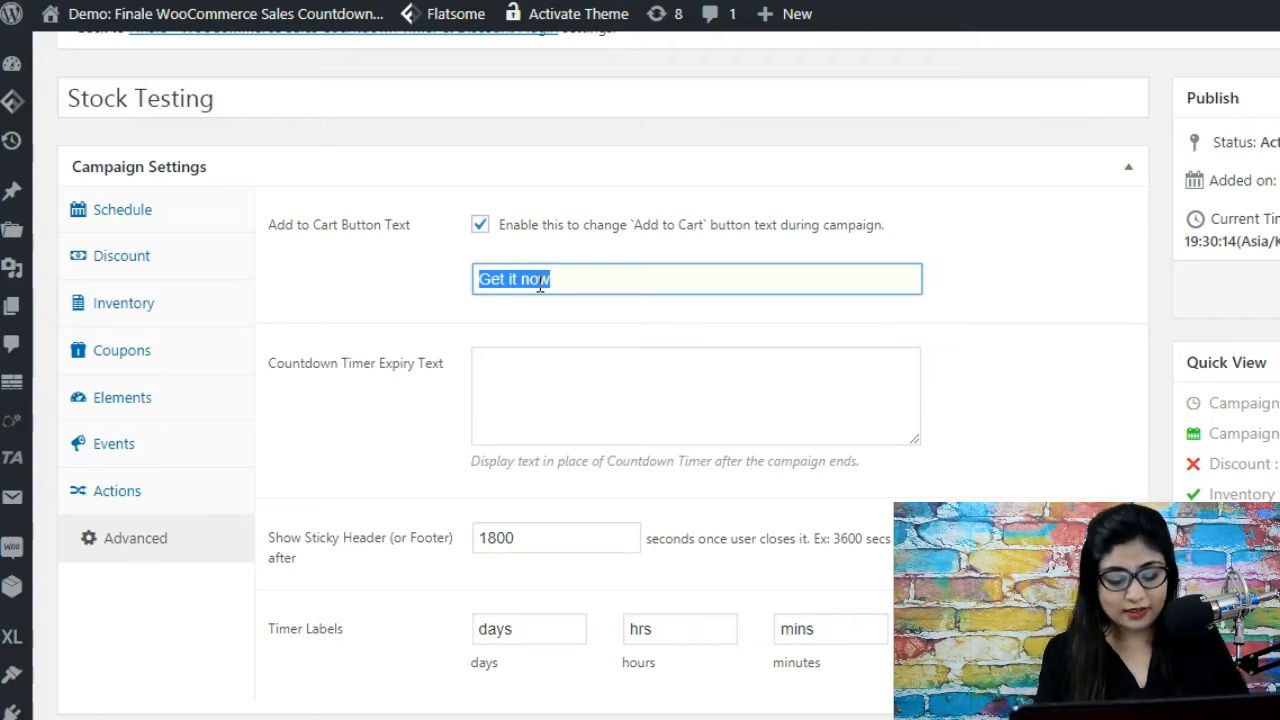
key(Delete)
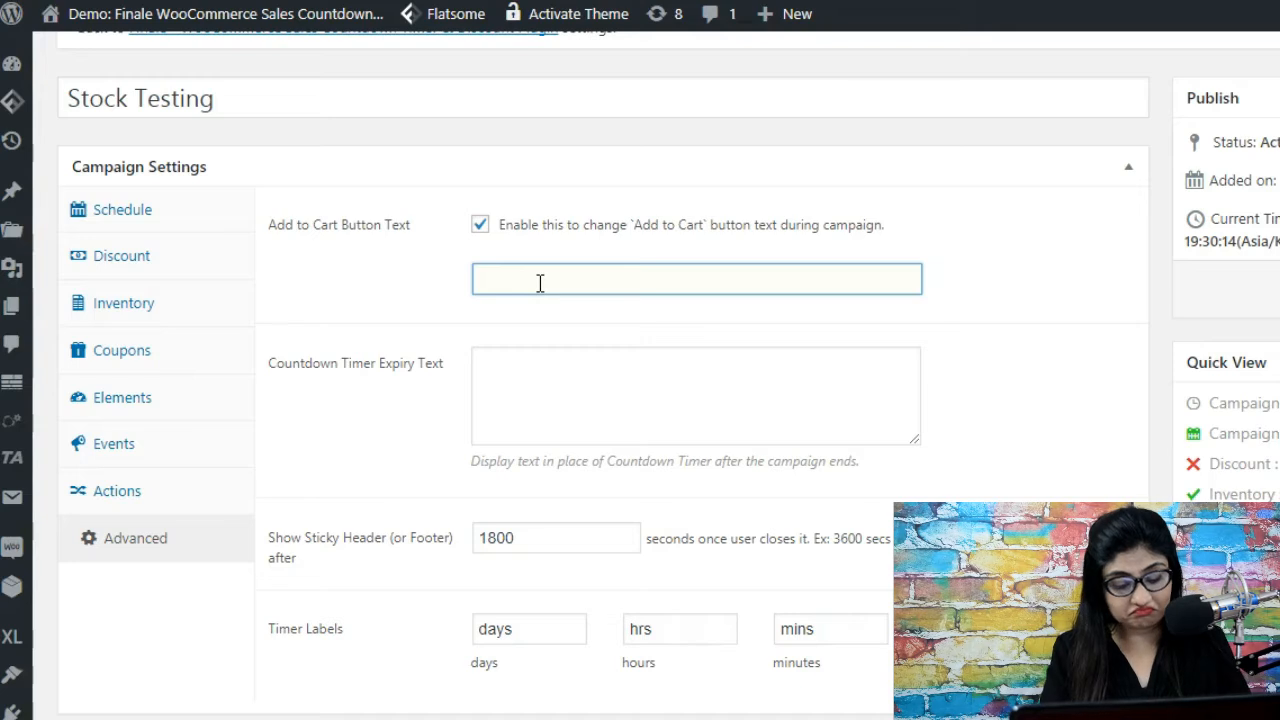
text(Unlock)
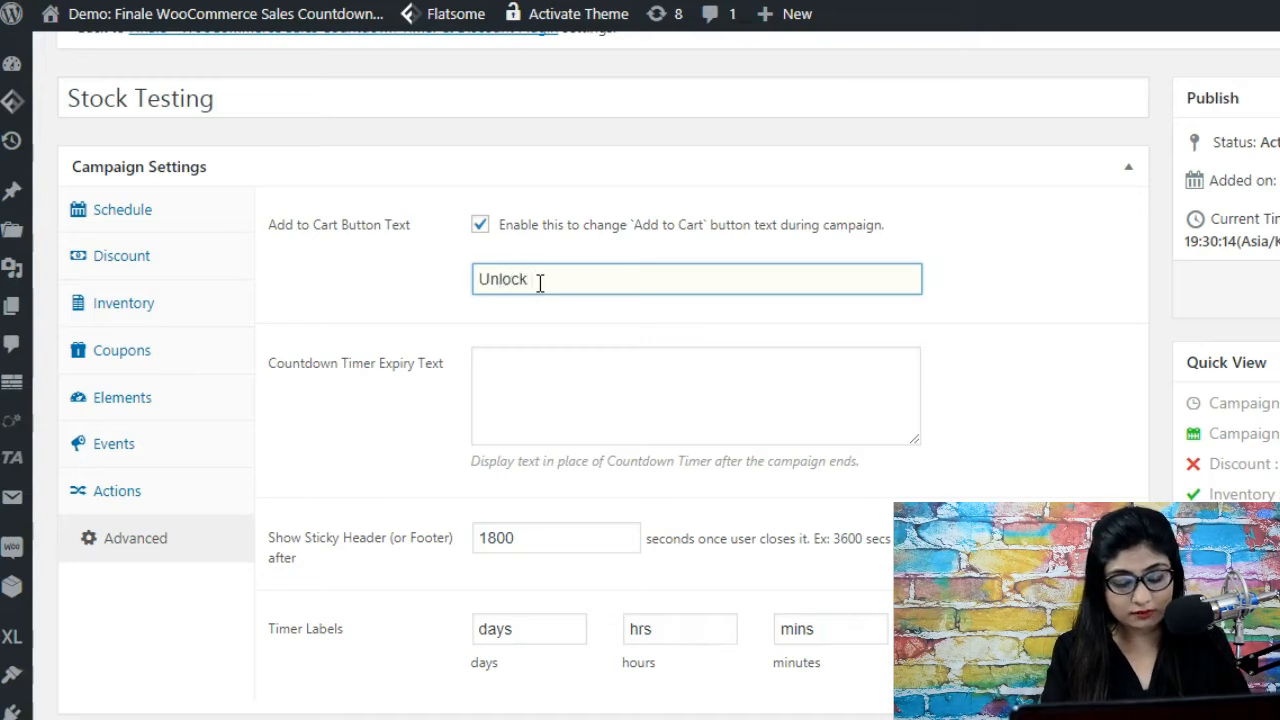
text(Savings)
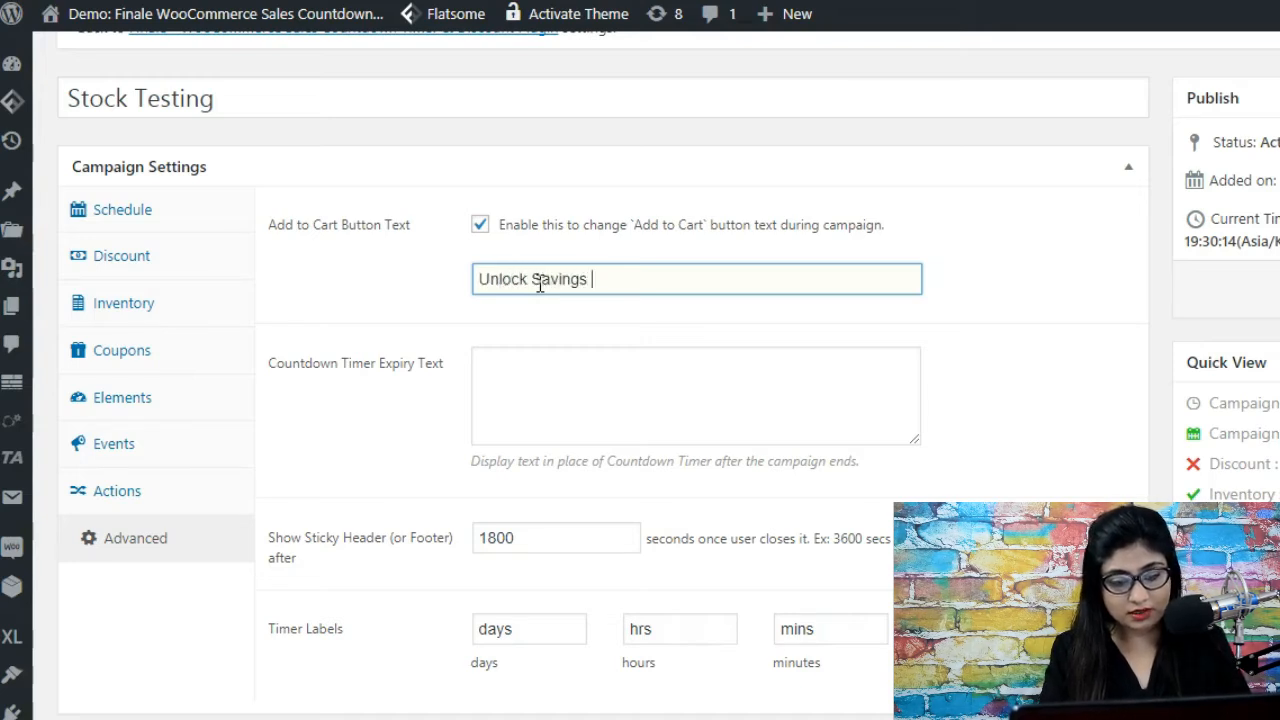
text(- Add)
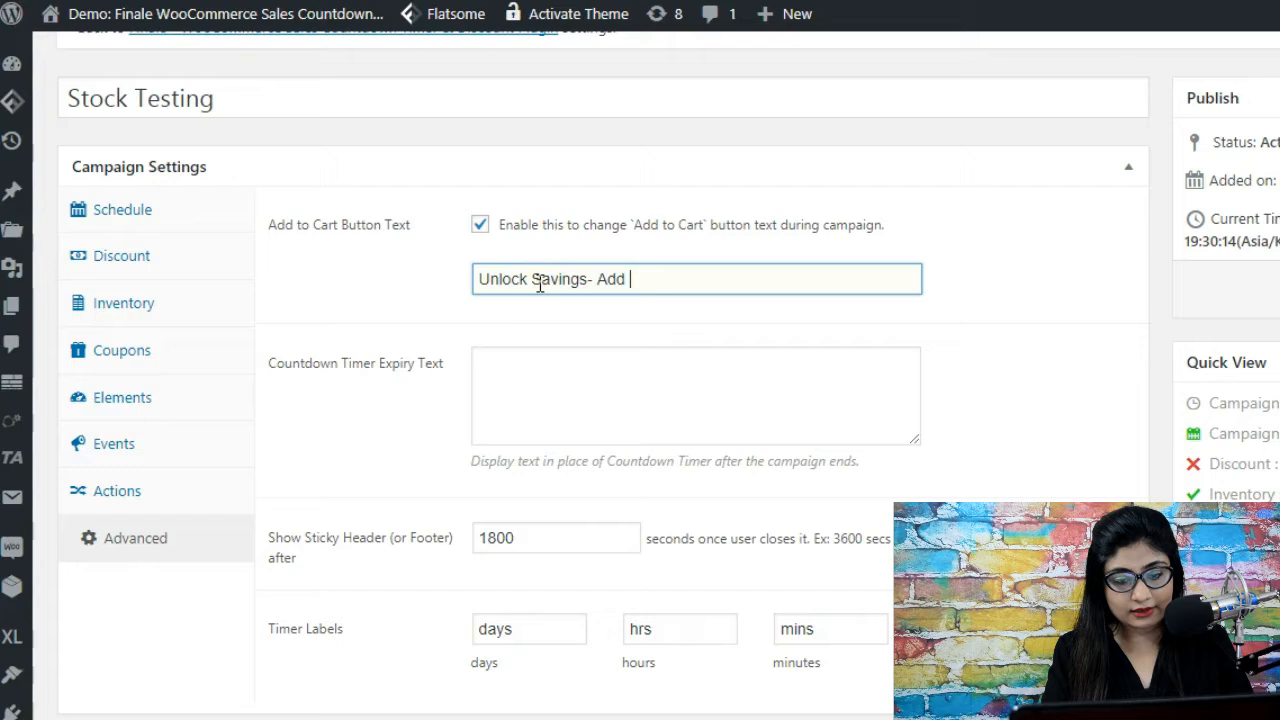
text(to Cart)
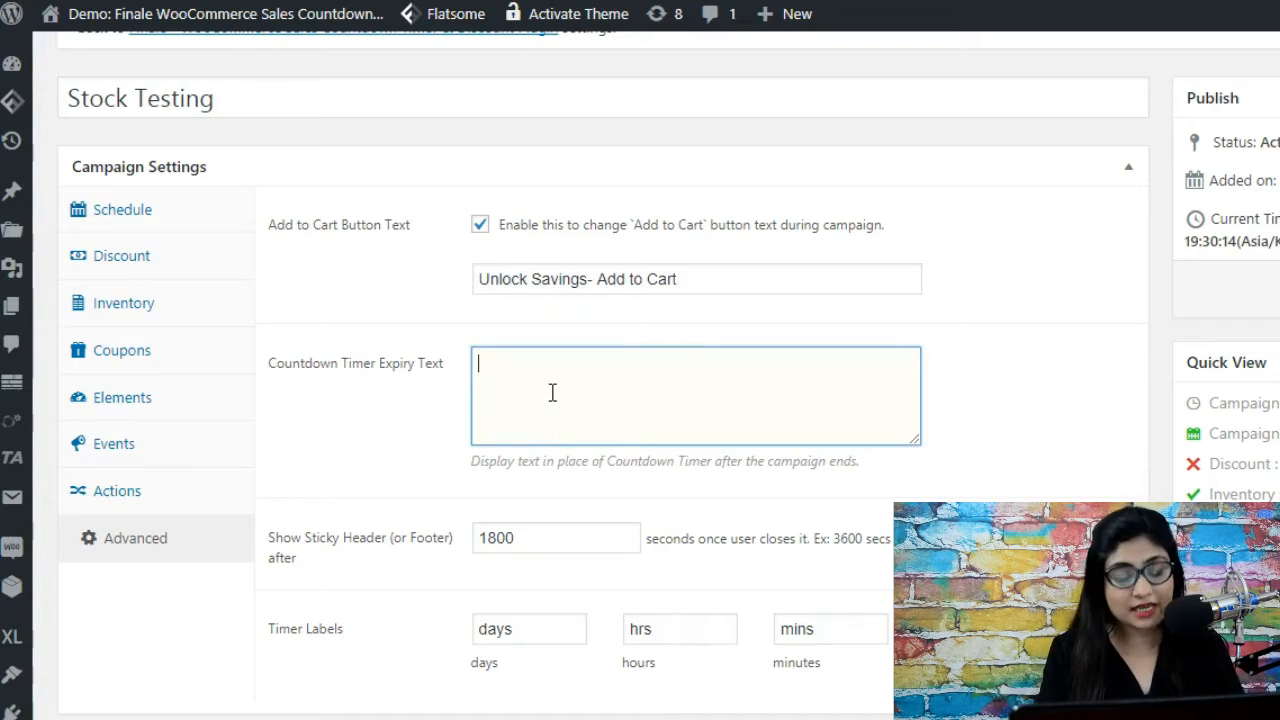
Enter 'Sorry! This campaign has expired! You missed out this time.' as the countdown expiry text
text(Sot)
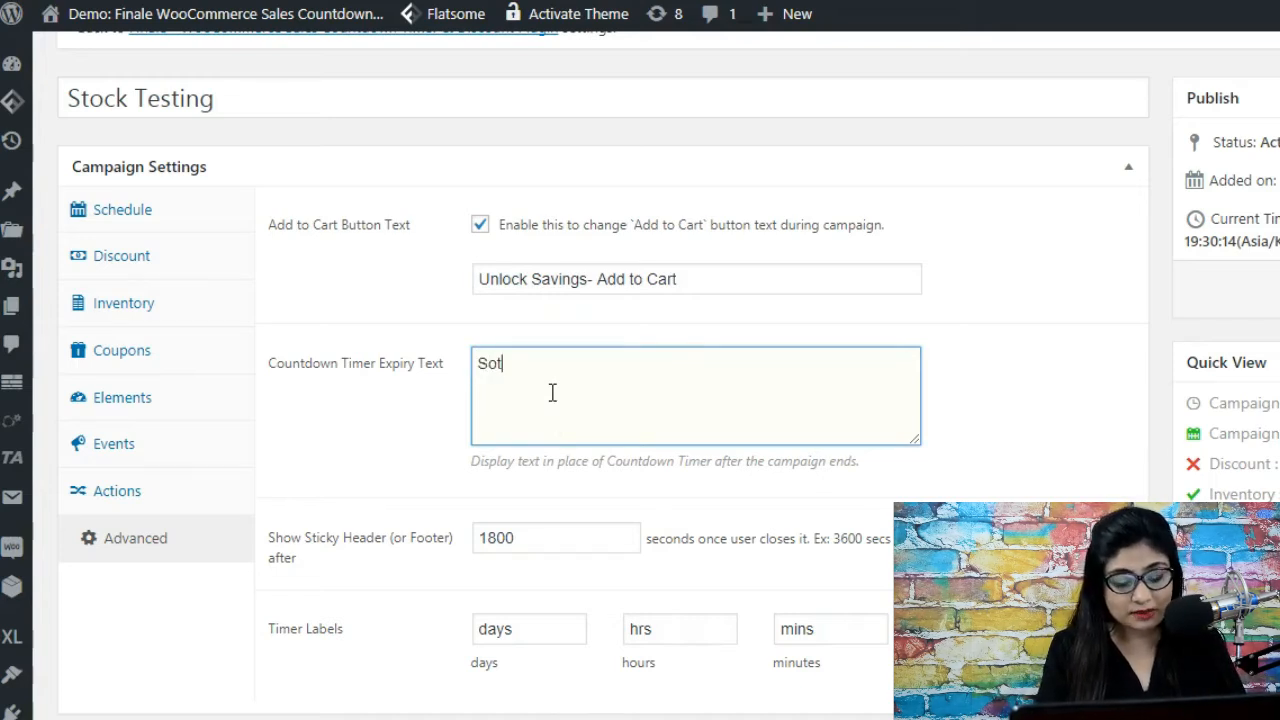
text(Sorry! This)
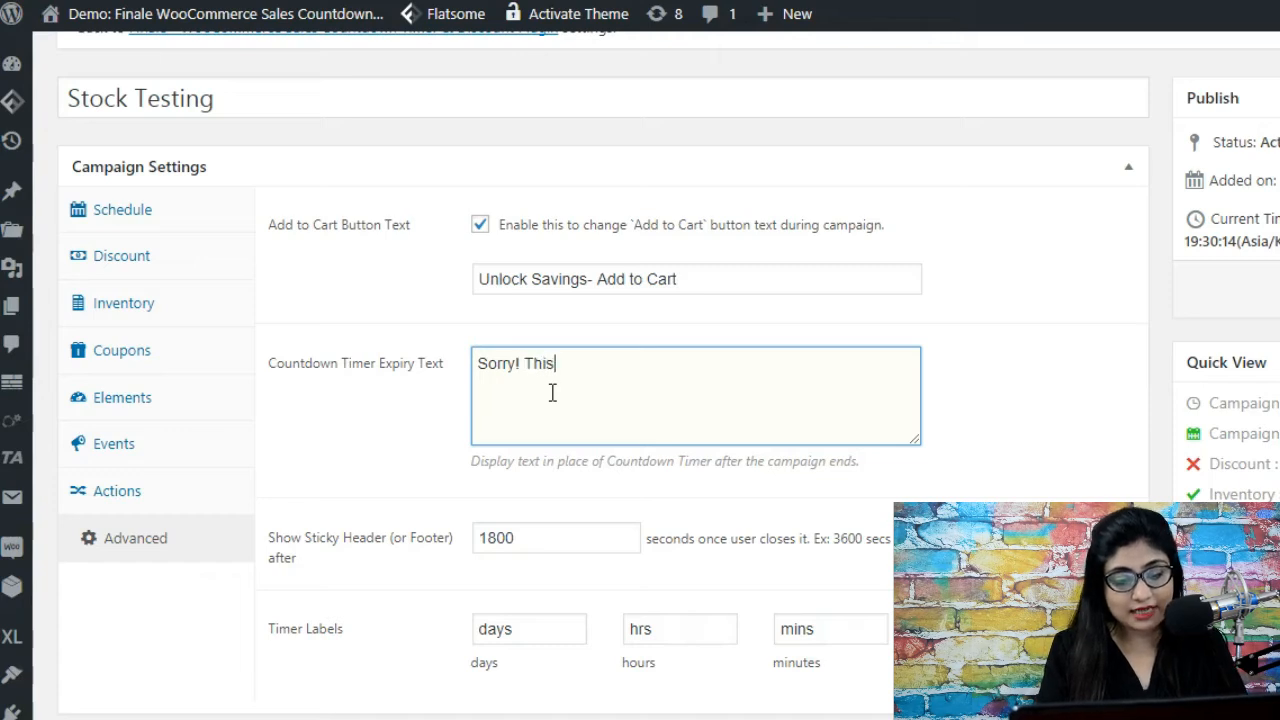
text(campaign has ex)
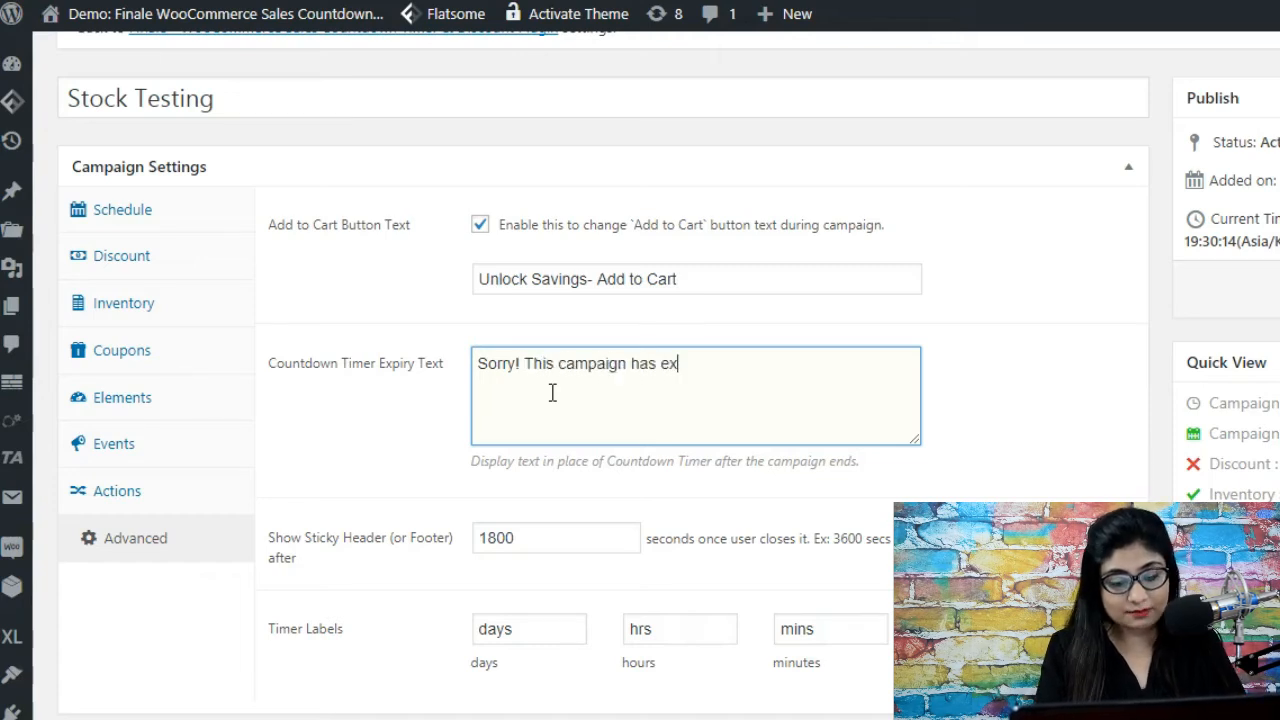
text(pired! You)
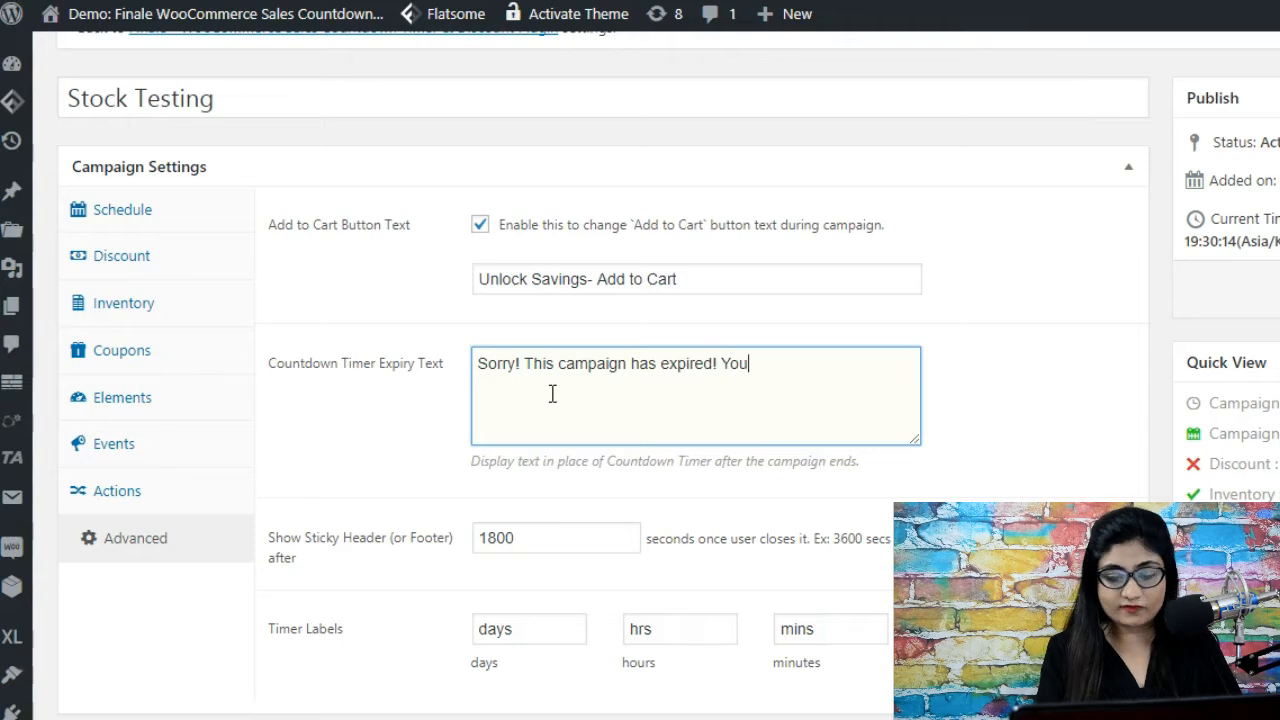
text(missed)
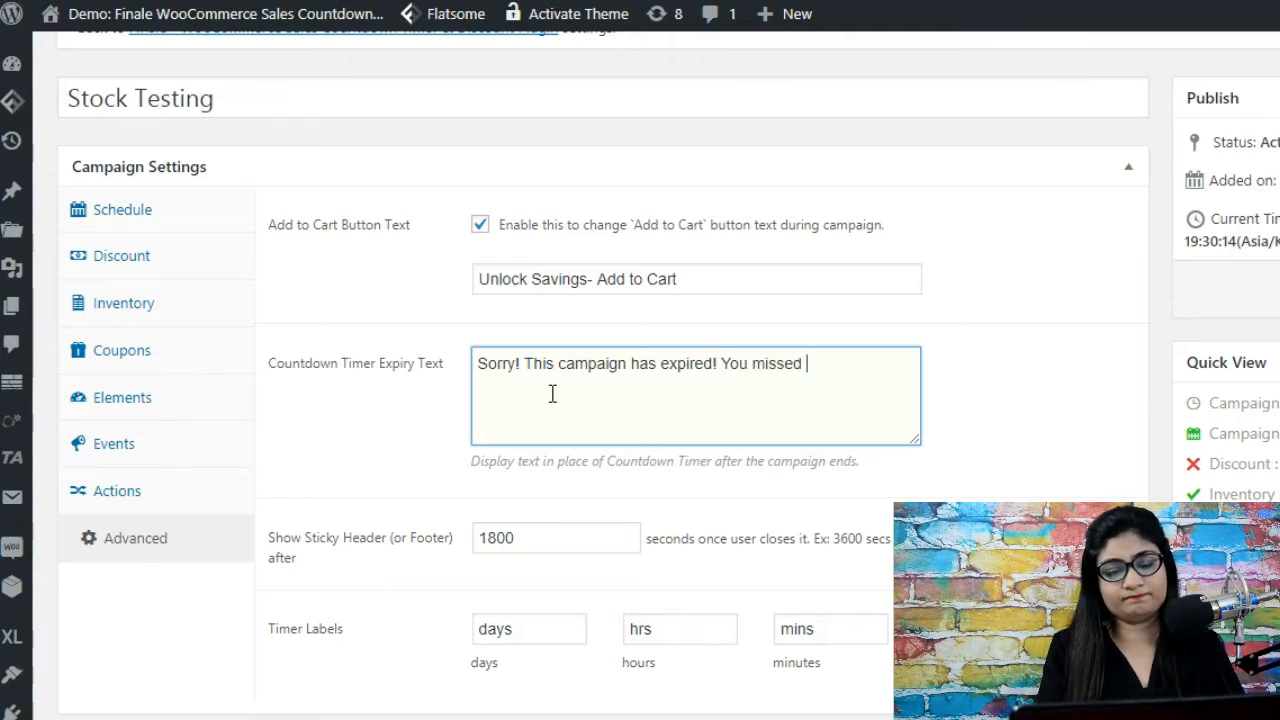
text(out this tim)
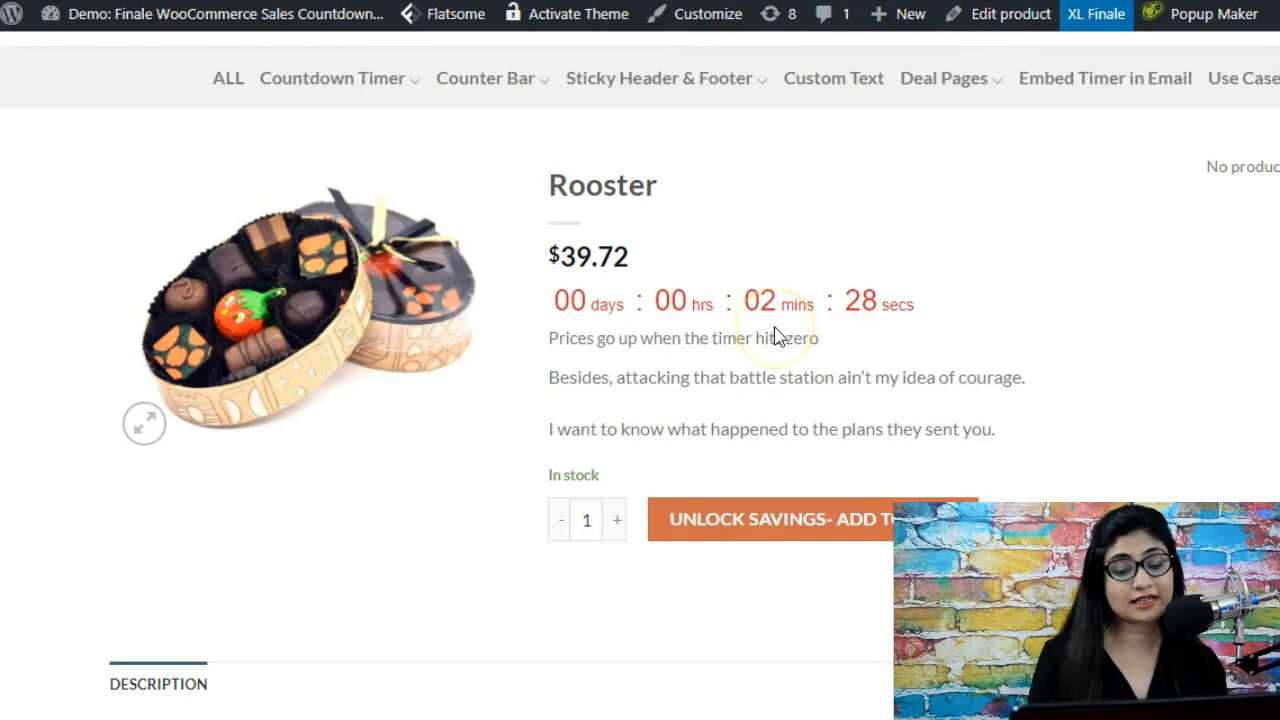
mouse_move(810, 248)
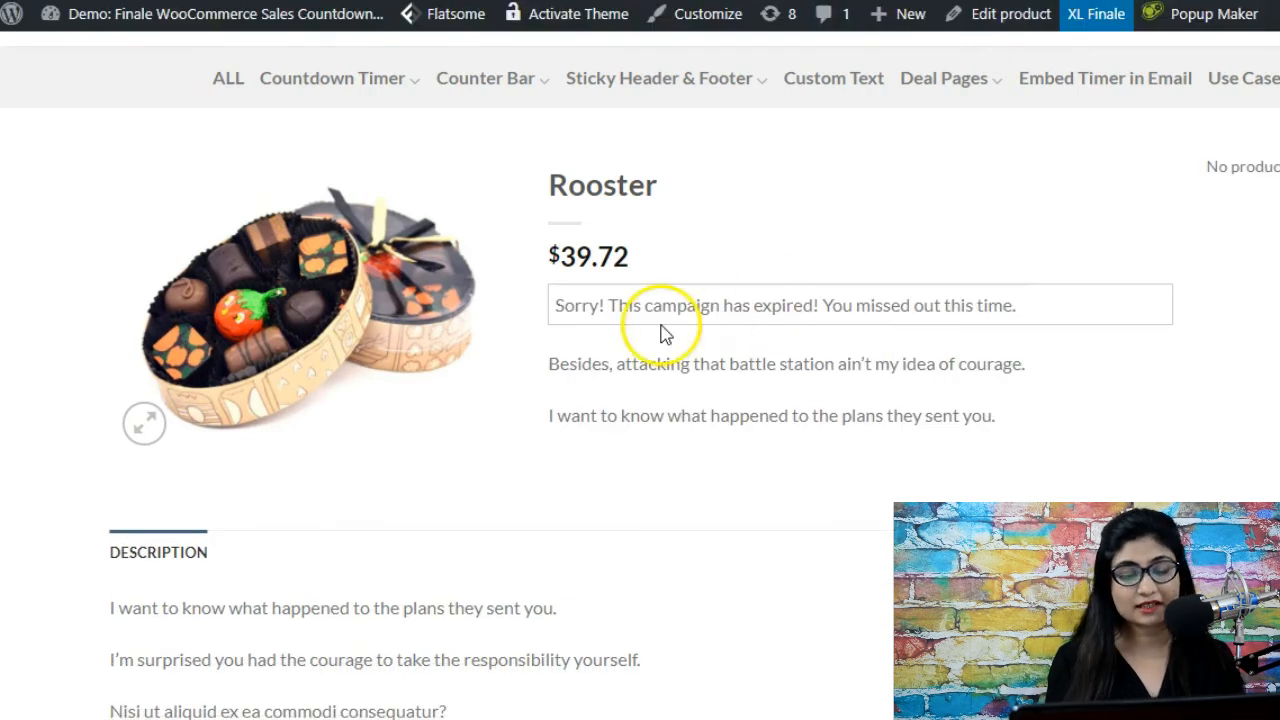
mouse_move(765, 345)
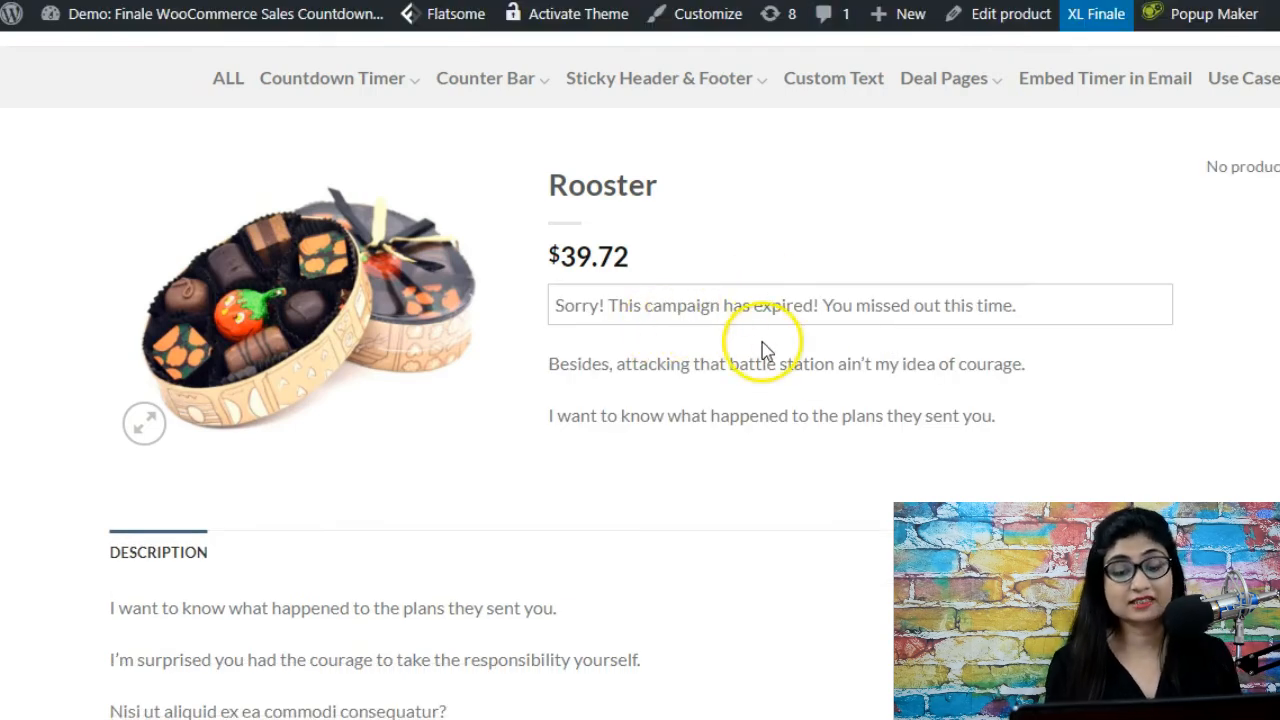
mouse_move(885, 335)
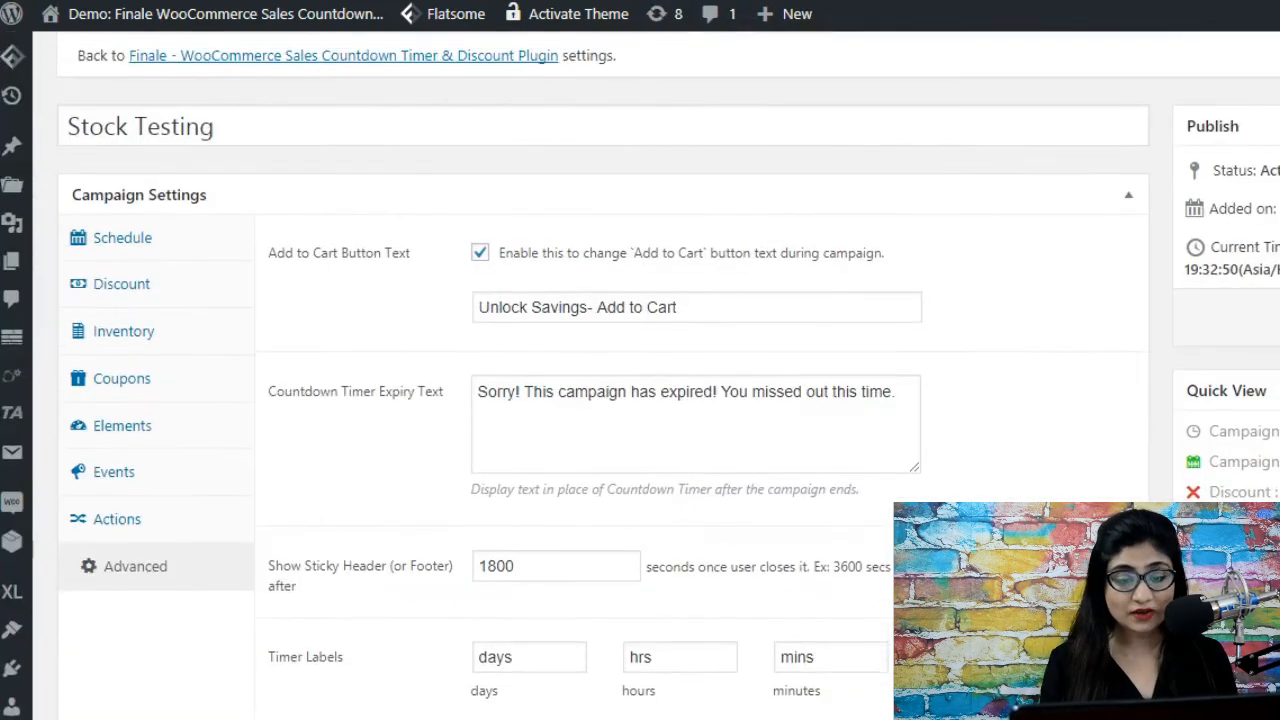
Scroll the Stock Testing campaign page down to the sticky header timing, timer labels and Rules section
scroll(down, 3)
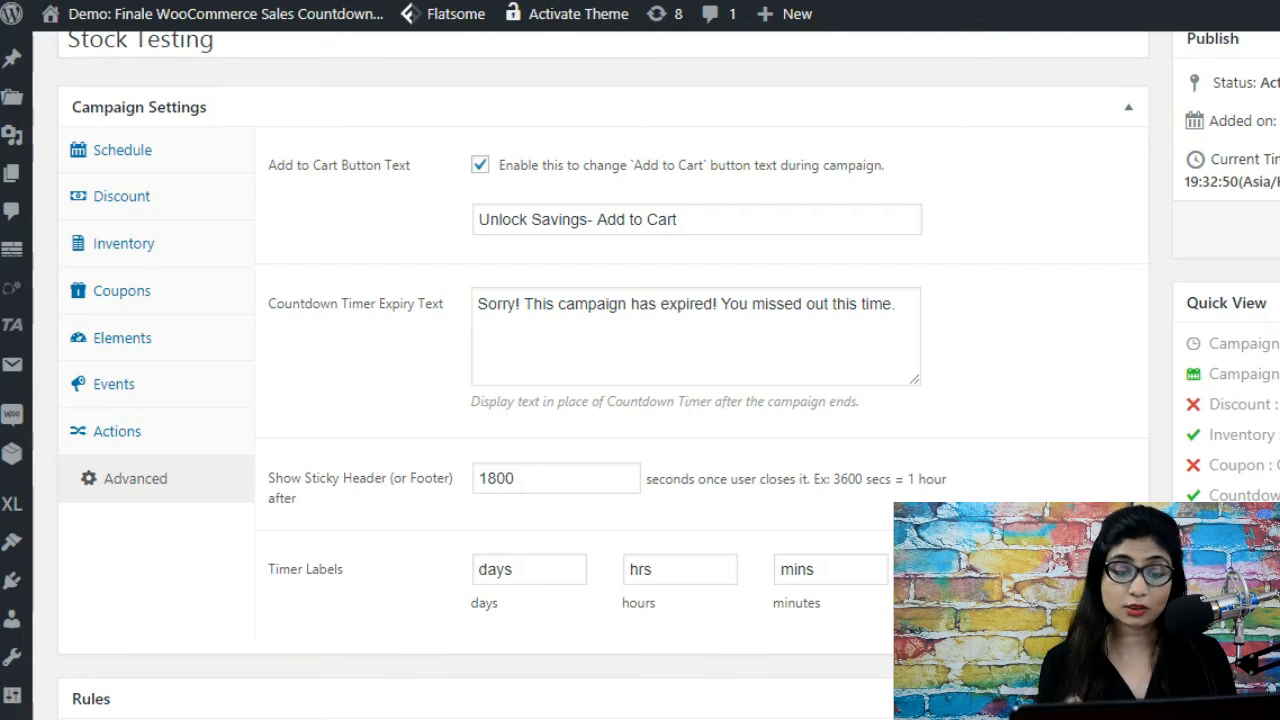
mouse_move(1113, 387)
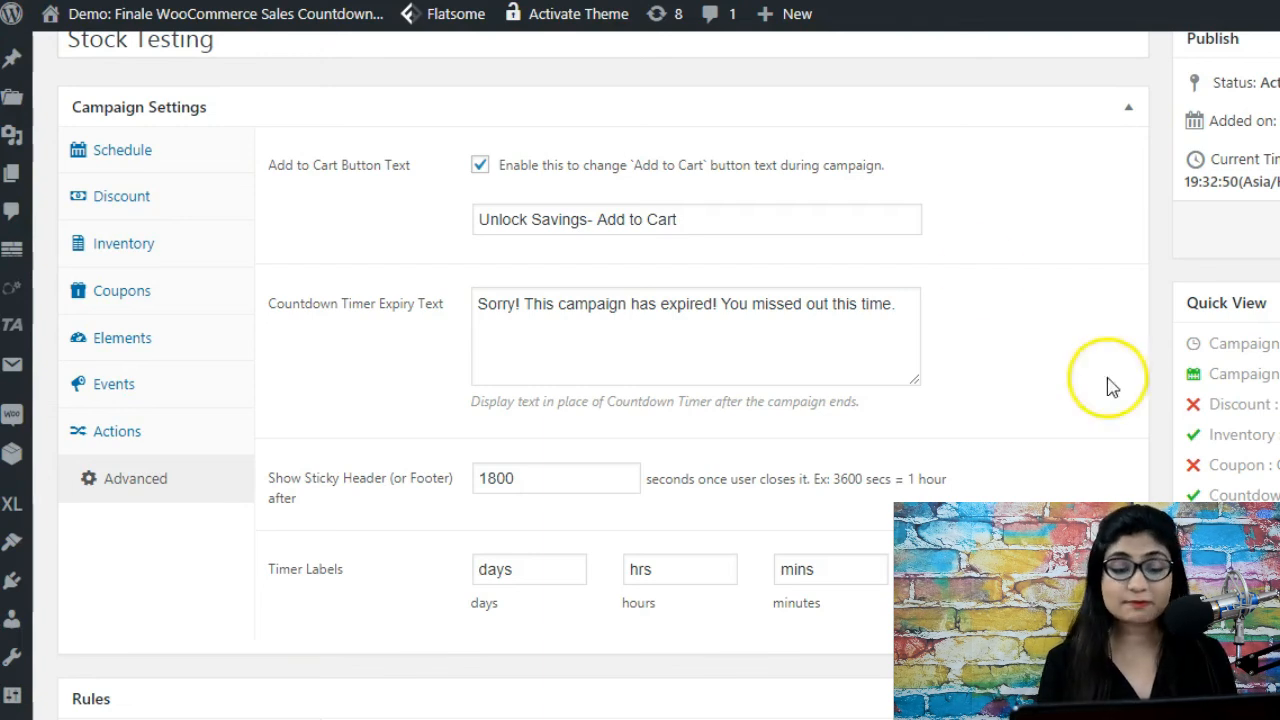
mouse_move(910, 175)
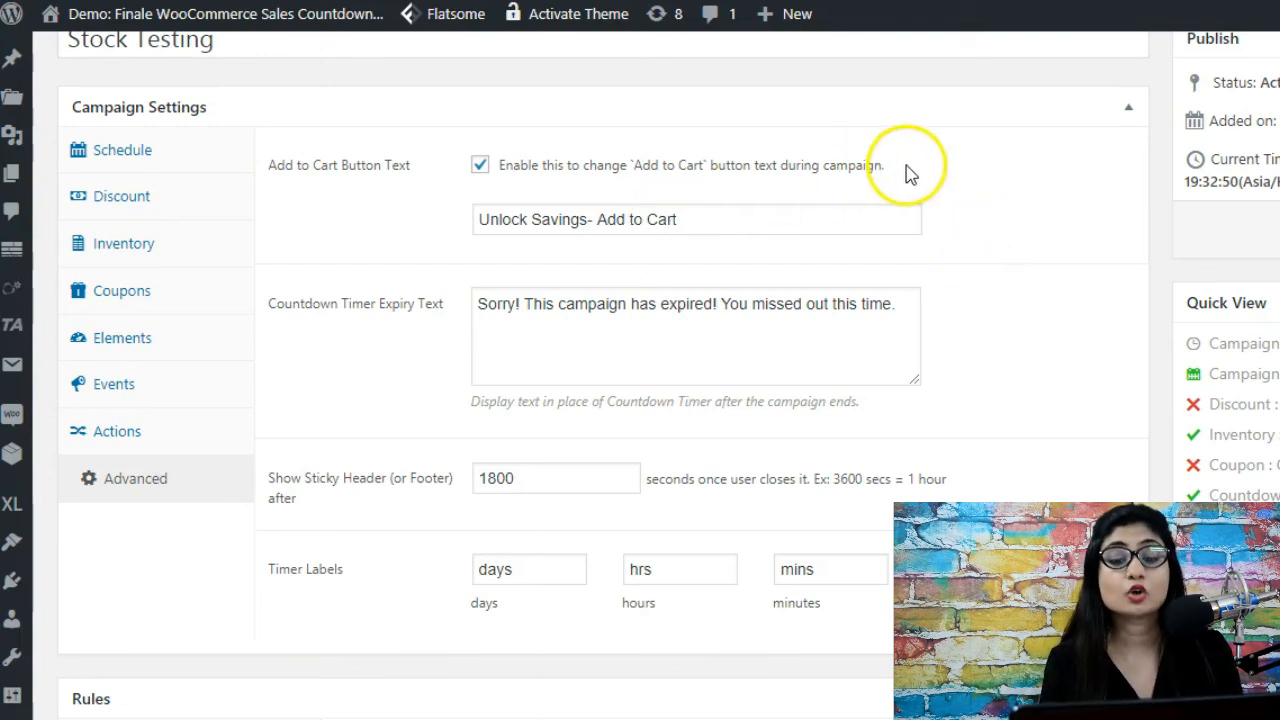
mouse_move(950, 170)
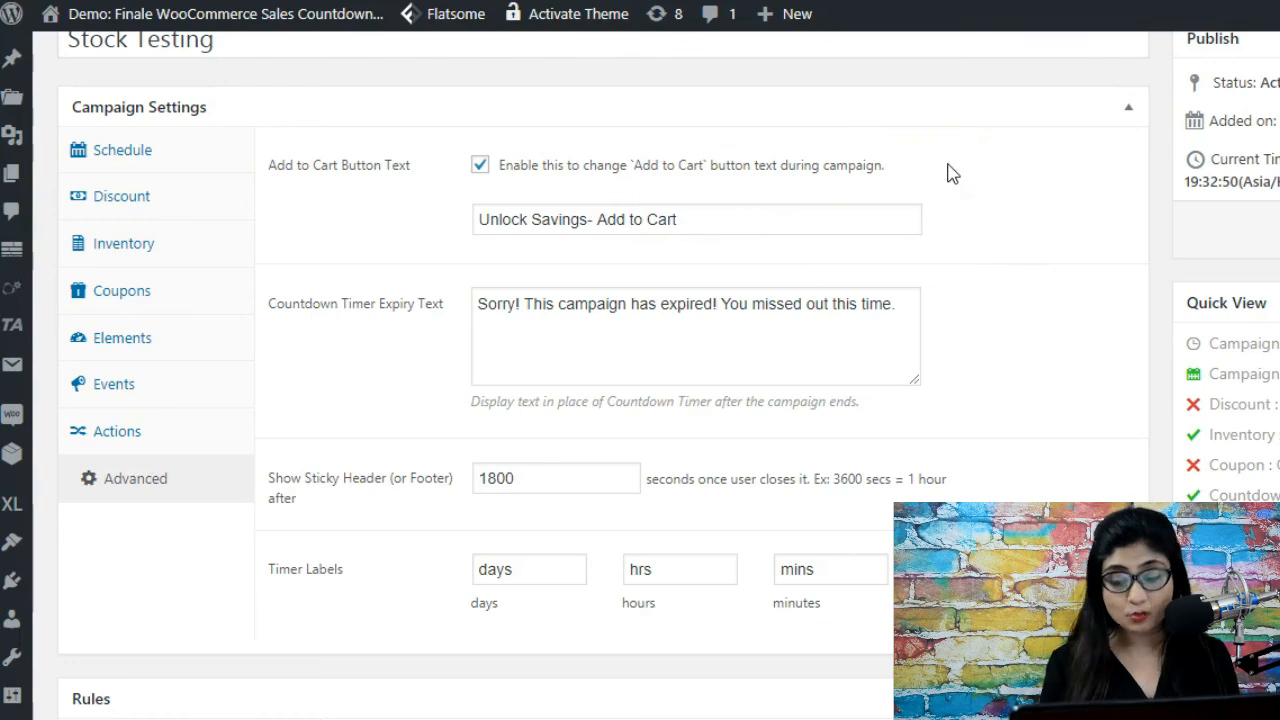